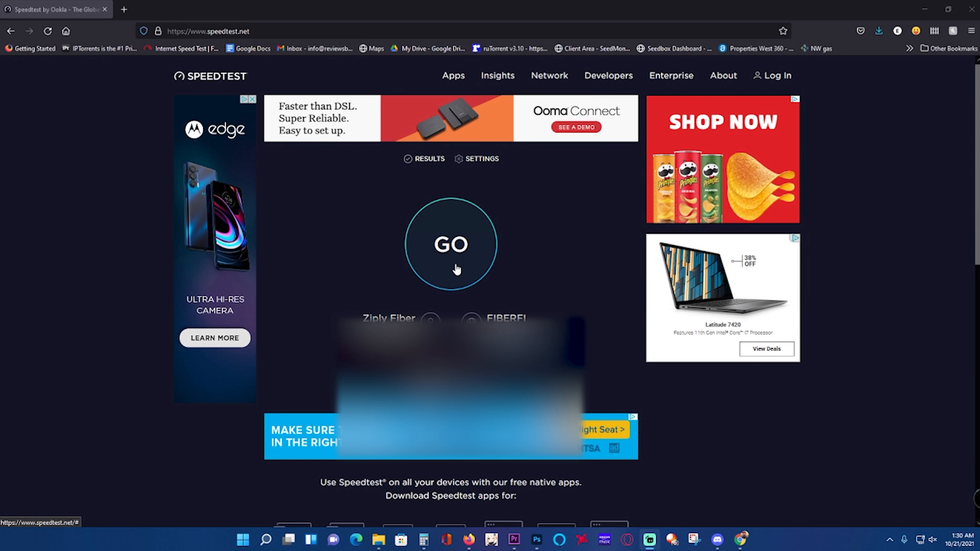
# - Run the Ookla speed test to get 6 ms ping, 815.06 Mbps down, 879.84 Mbps up
pyautogui.click(450, 244)
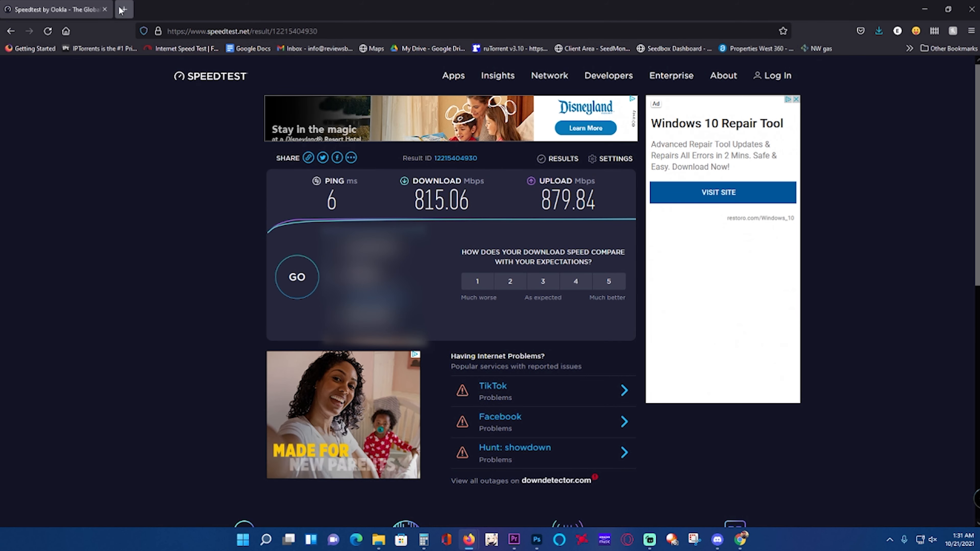
# - Run Fast.com in a new tab and reveal the 720 Mbps result's latency and upload details
pyautogui.click(181, 48)
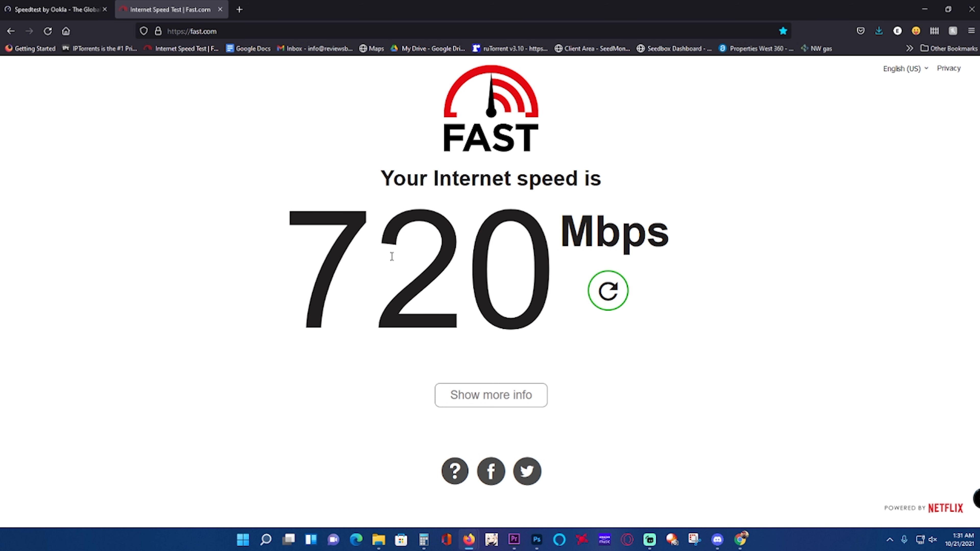
pyautogui.click(490, 395)
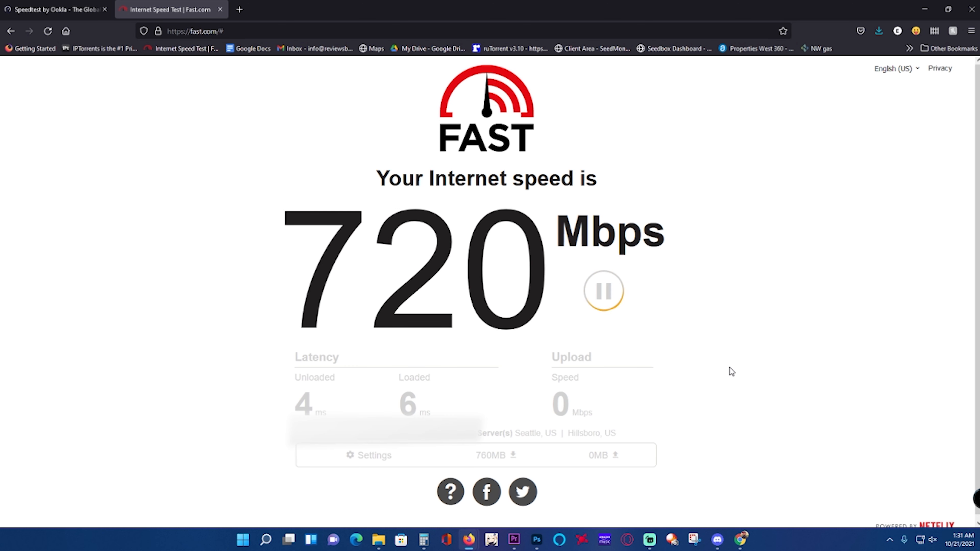